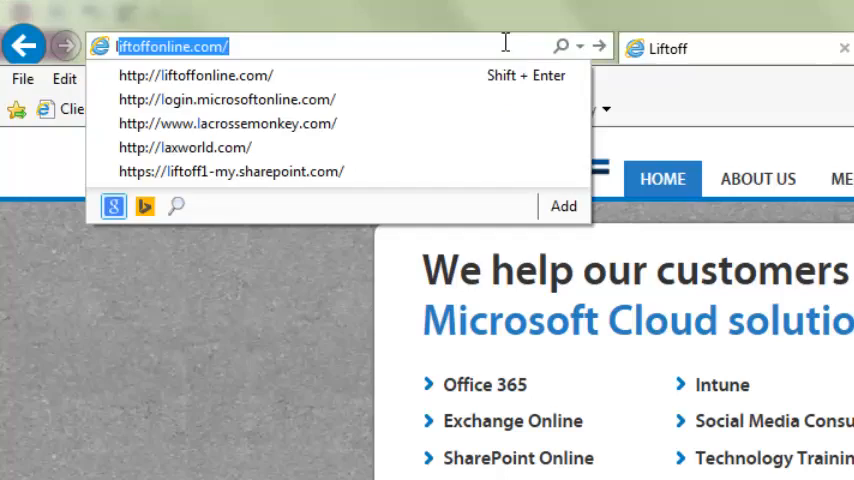
Sign in to Office 365 at login.microsoftonline.com using the saved work account and password.
left_click(242, 99)
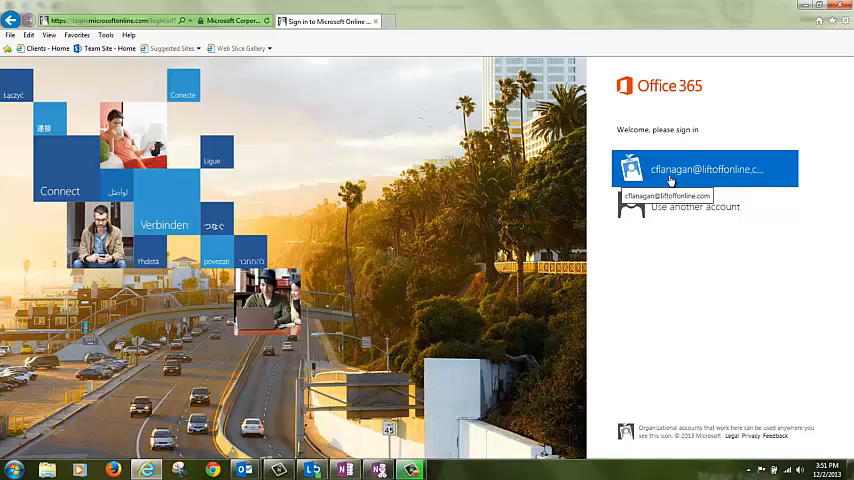
left_click(705, 168)
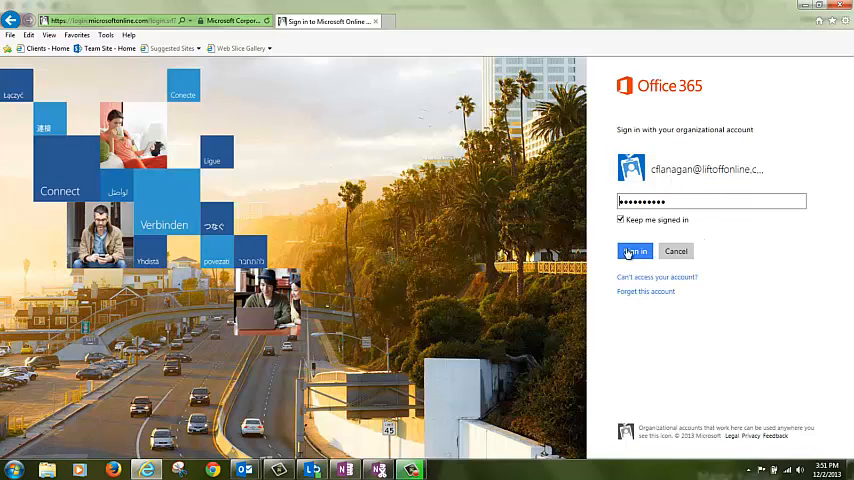
left_click(635, 251)
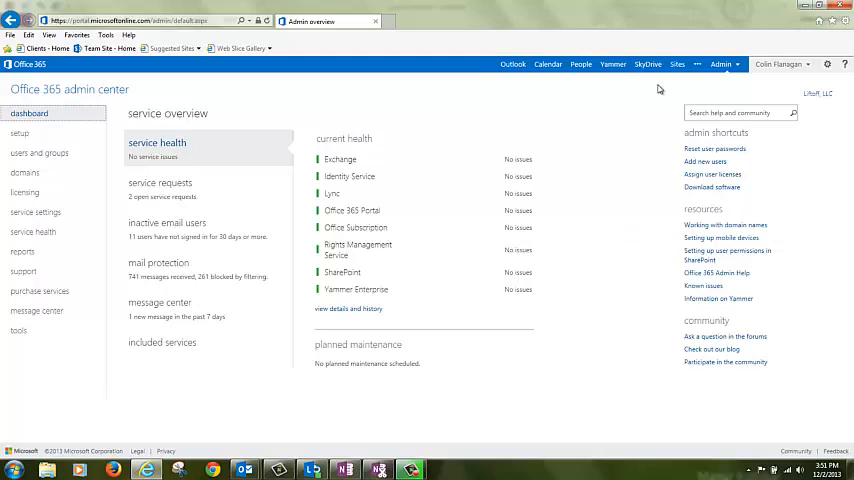
mouse_move(733, 78)
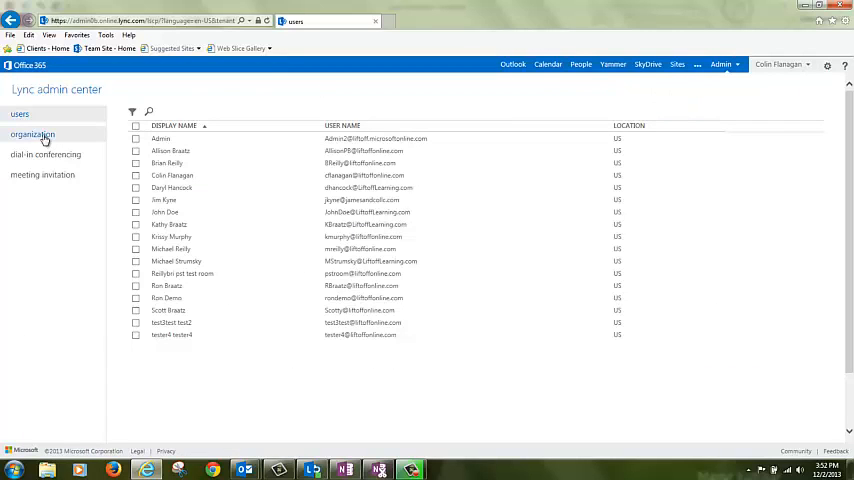
Show the organization's external communications settings, with public IM connectivity to Skype currently off.
left_click(32, 134)
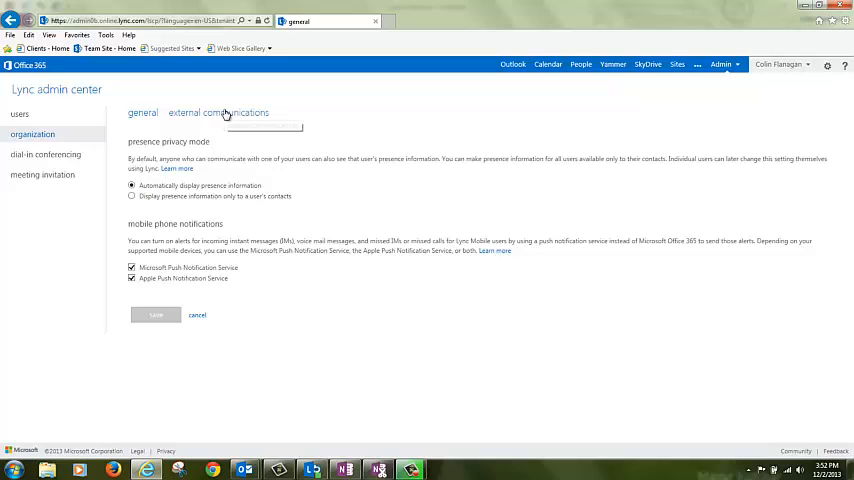
left_click(218, 112)
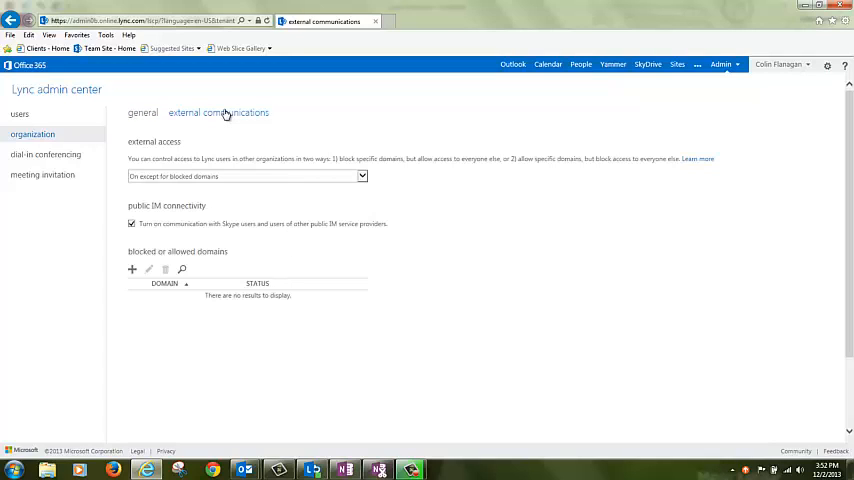
left_click(131, 223)
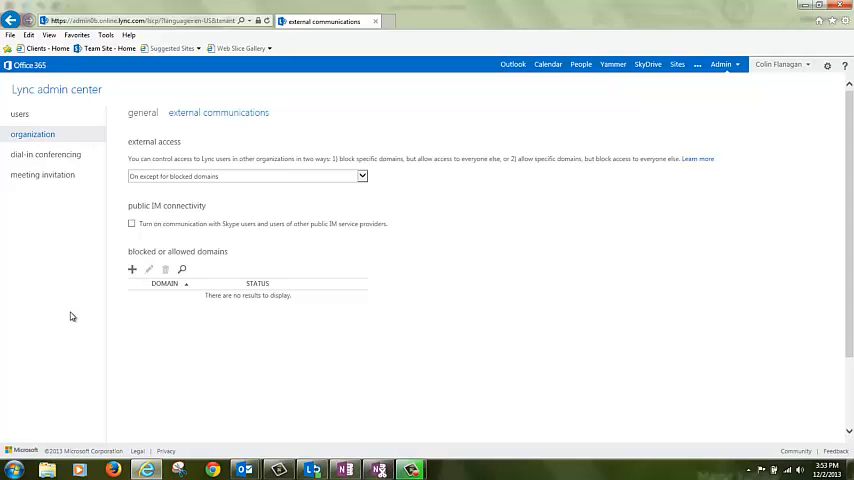
mouse_move(113, 286)
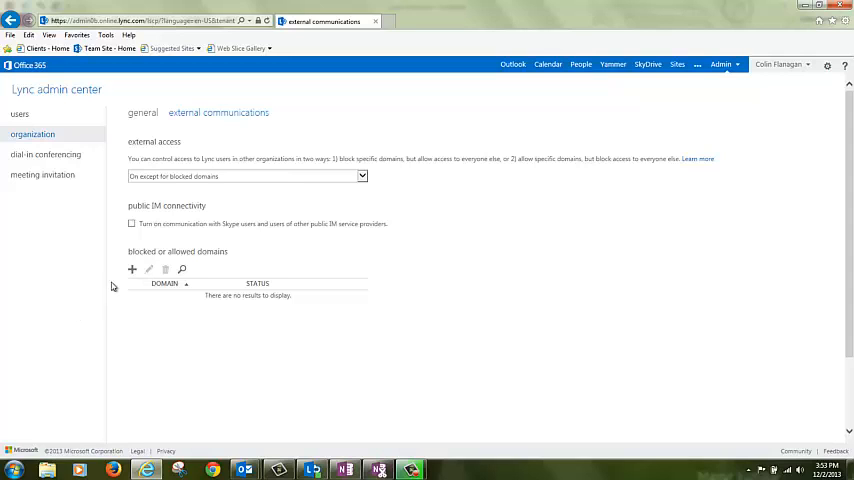
Enable public IM connectivity with Skype users, leaving blocked domains empty, and save.
left_click(132, 270)
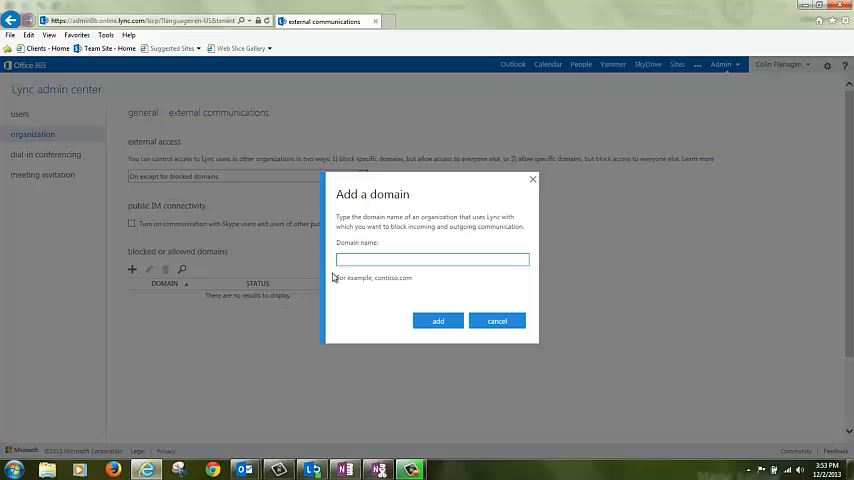
left_click(497, 320)
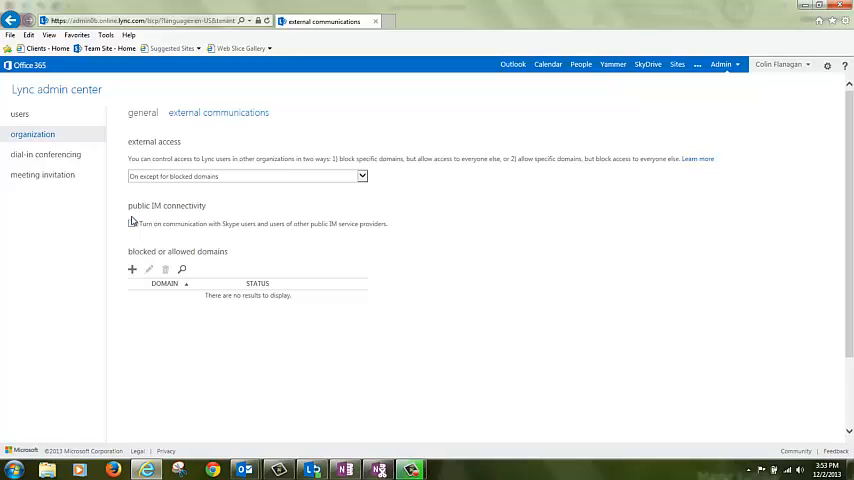
left_click(131, 223)
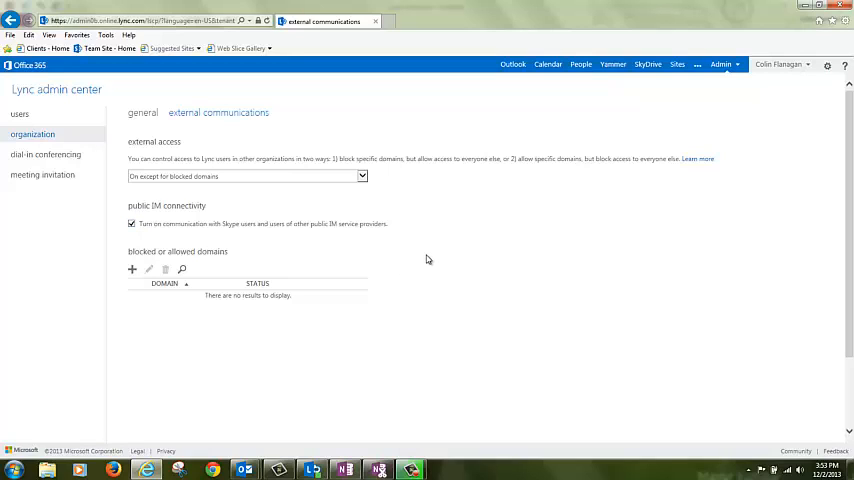
scroll("down", 3)
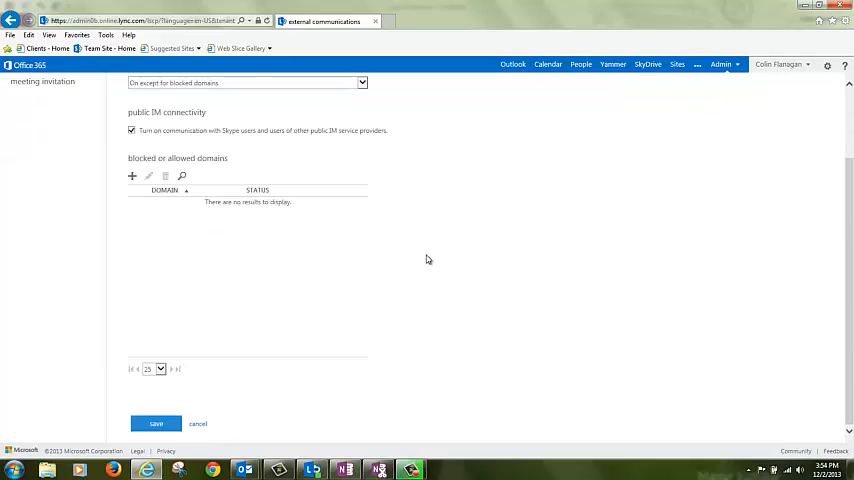
left_click(156, 424)
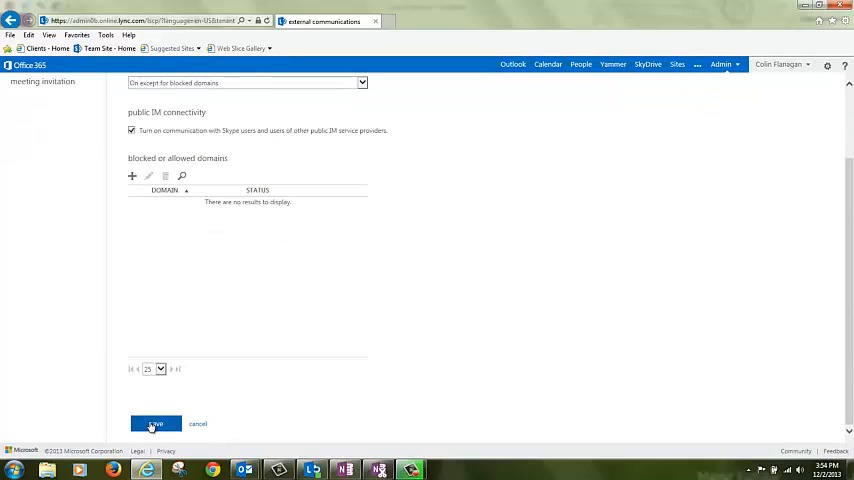